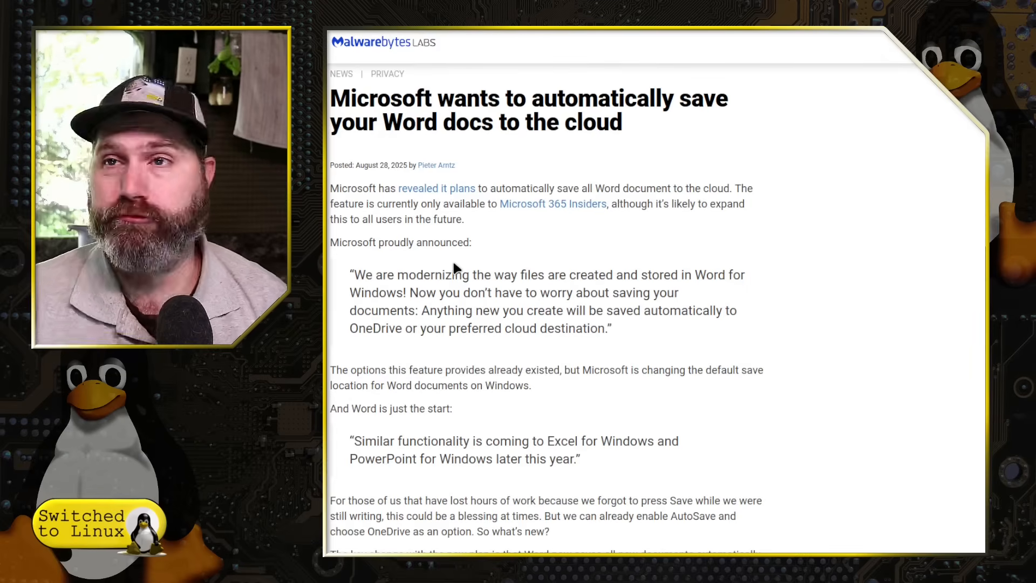
Browse the LibreOffice.org home page announcing LibreOffice 25.8 and the 2025 conference
{"action": "double_click", "coordinate": [387, 242]}
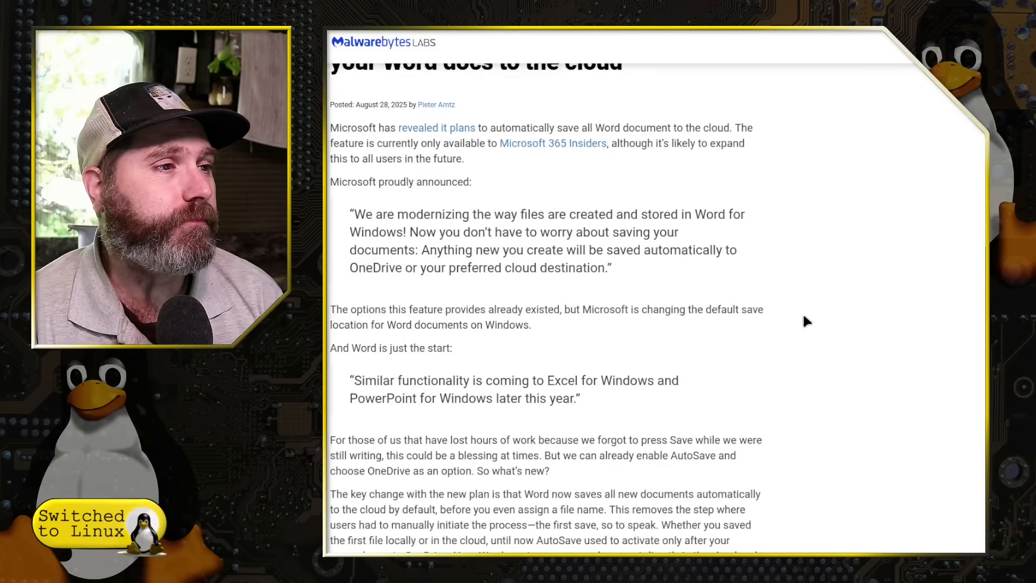
{"action": "scroll", "scroll_direction": "down", "scroll_amount": 3}
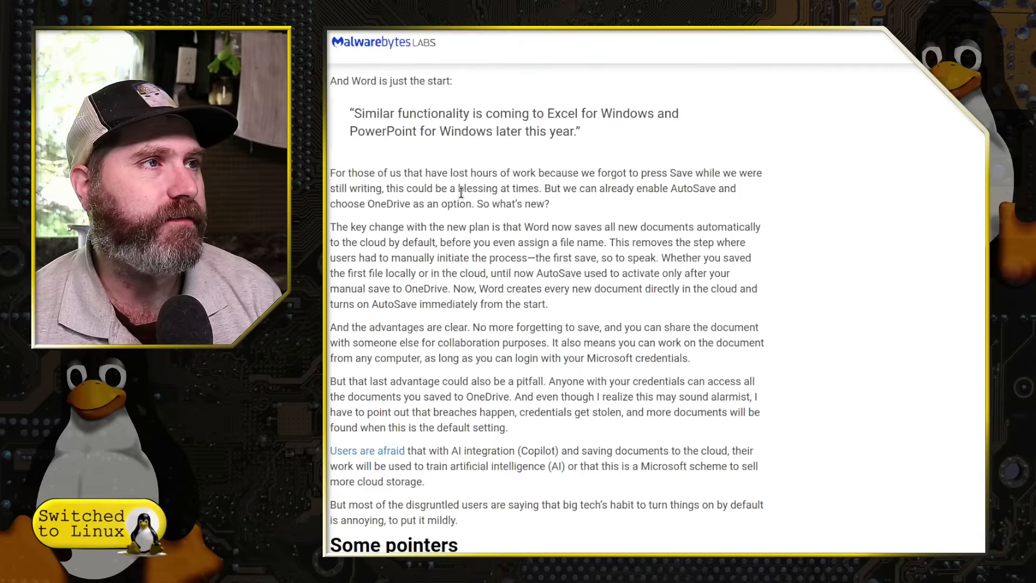
{"action": "scroll", "scroll_direction": "up", "scroll_amount": 3}
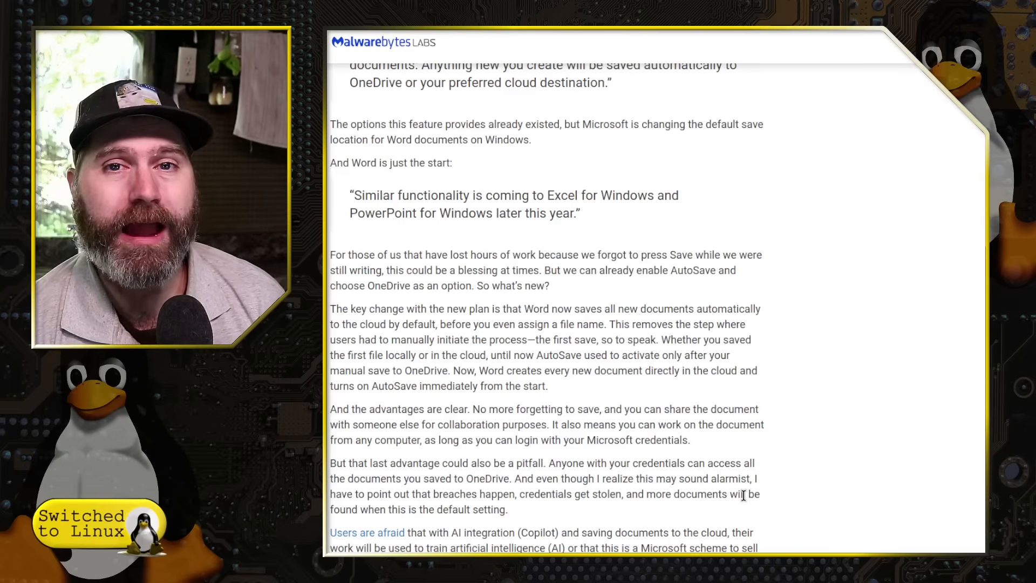
{"action": "scroll", "scroll_direction": "up", "scroll_amount": 3}
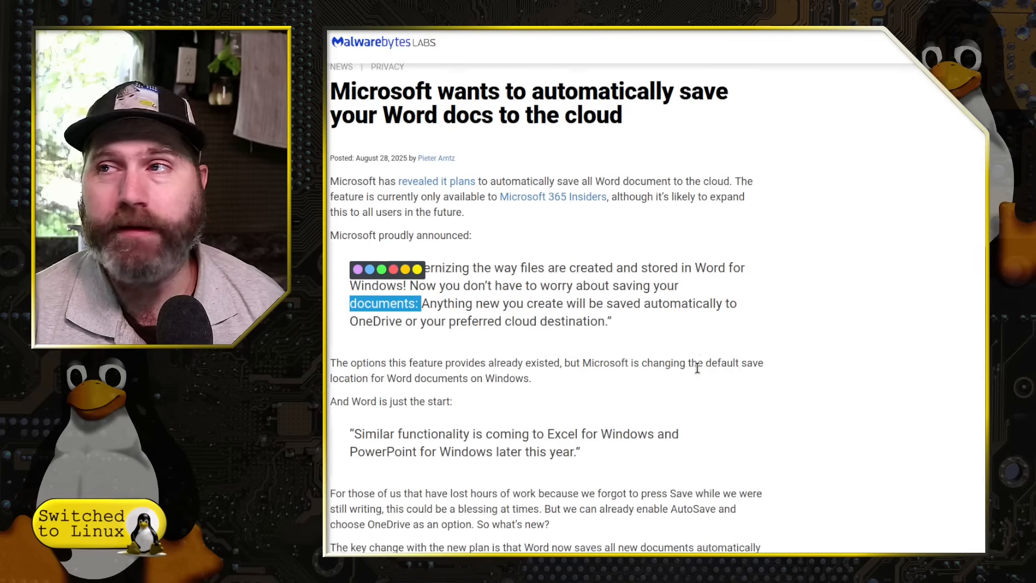
{"action": "scroll", "scroll_direction": "down", "scroll_amount": 3}
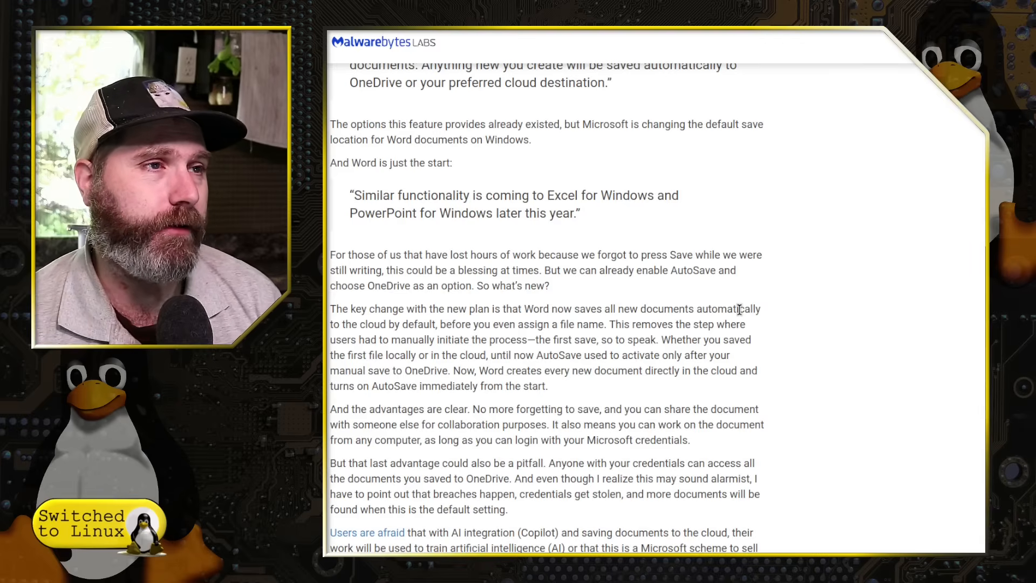
{"action": "mouse_move", "coordinate": [492, 270]}
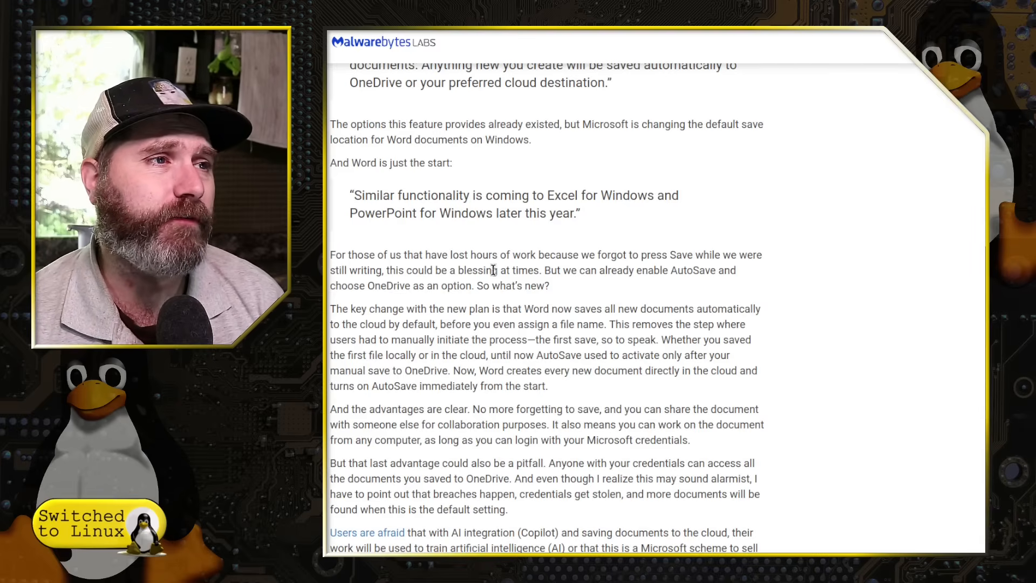
{"action": "mouse_move", "coordinate": [718, 270]}
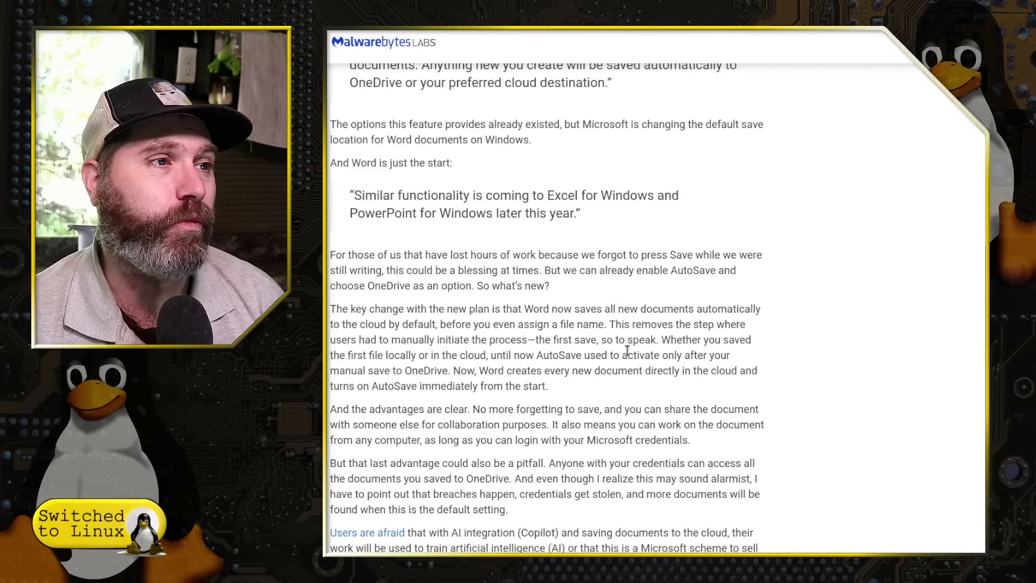
{"action": "mouse_move", "coordinate": [664, 304]}
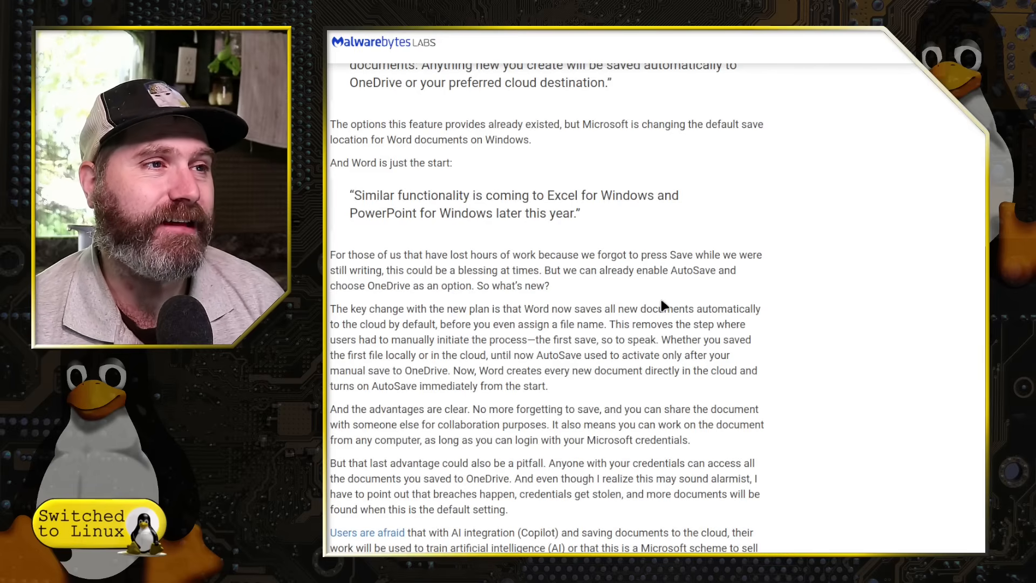
{"action": "mouse_move", "coordinate": [732, 292]}
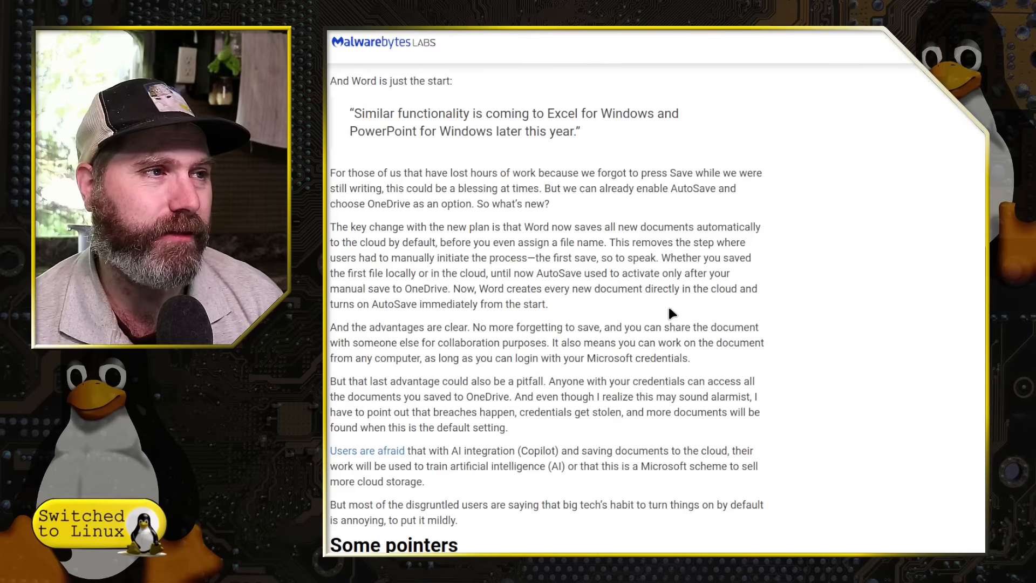
{"action": "scroll", "scroll_direction": "down", "scroll_amount": 3}
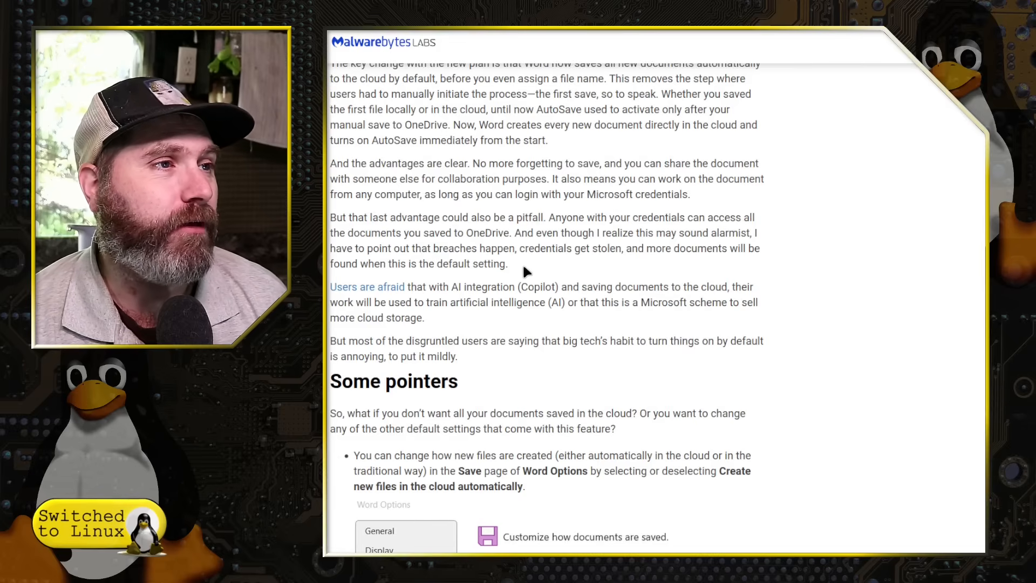
{"action": "mouse_move", "coordinate": [693, 270]}
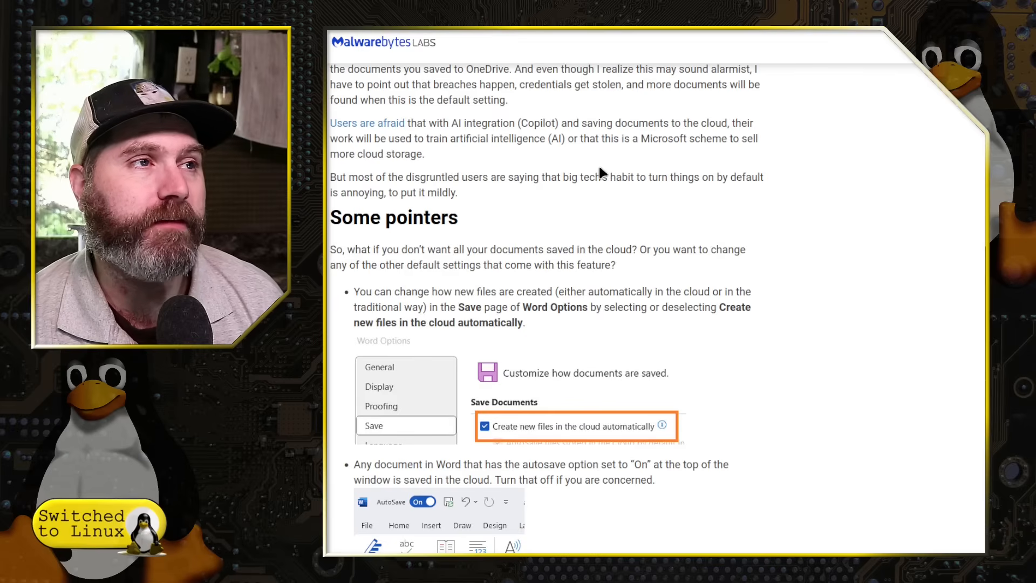
{"action": "mouse_move", "coordinate": [632, 155]}
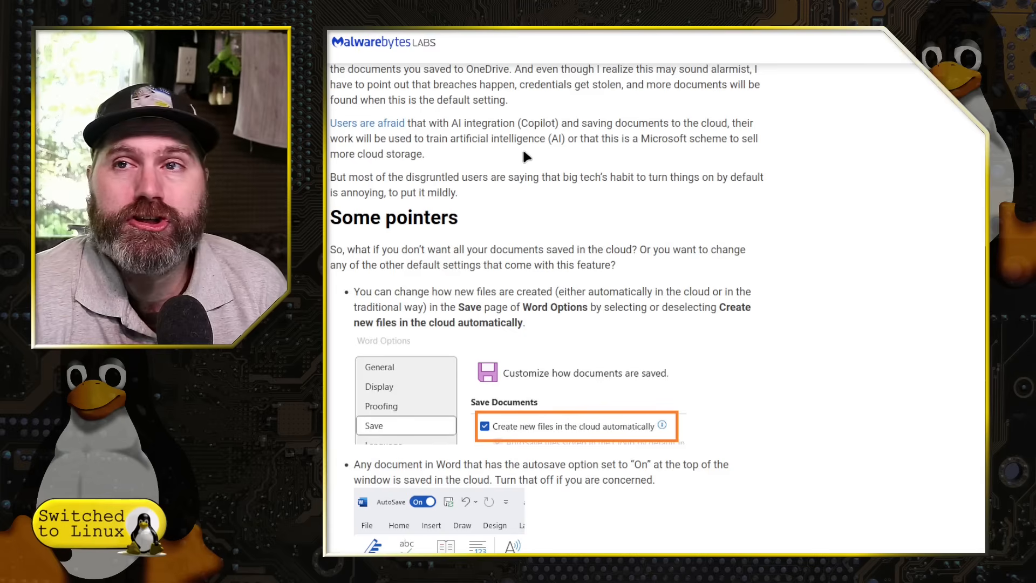
{"action": "scroll", "scroll_direction": "down", "scroll_amount": 3}
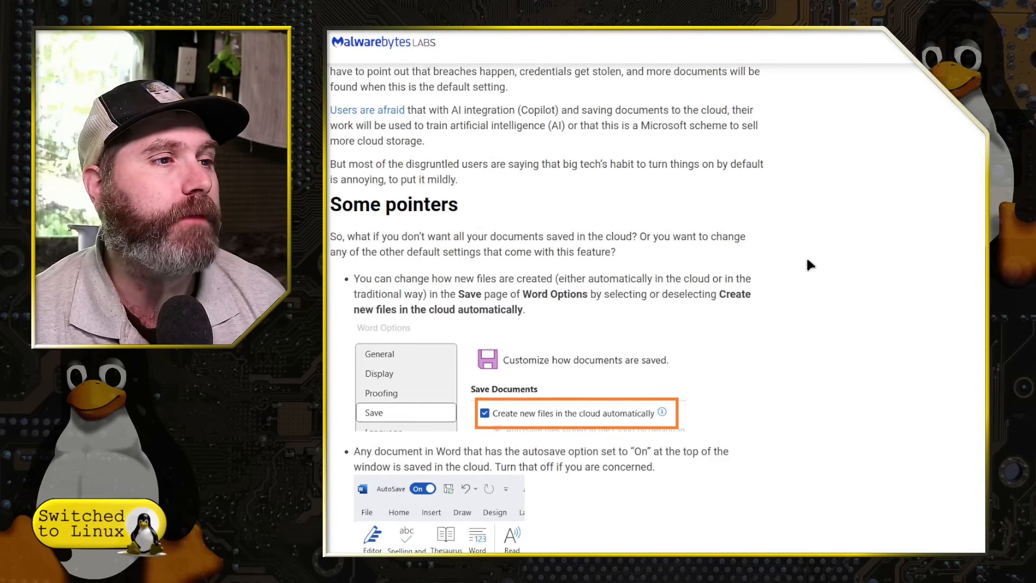
{"action": "scroll", "scroll_direction": "down", "scroll_amount": 3}
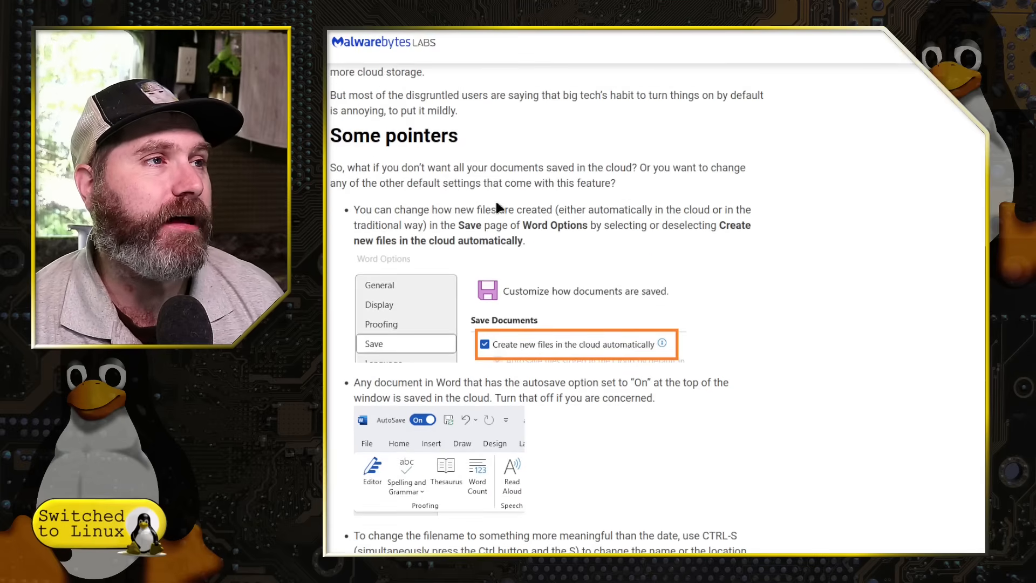
{"action": "scroll", "scroll_direction": "down", "scroll_amount": 3}
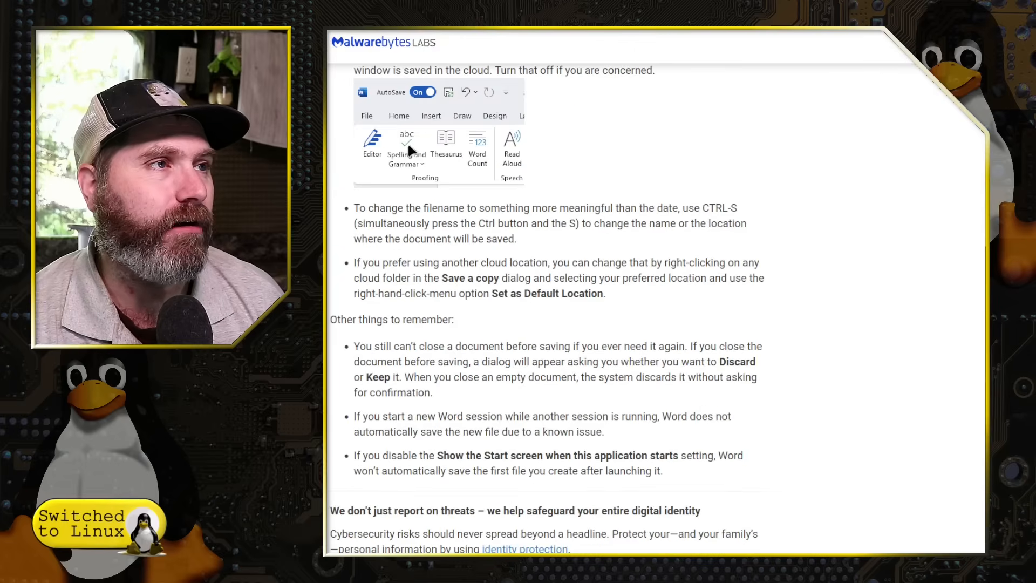
{"action": "scroll", "scroll_direction": "down", "scroll_amount": 3}
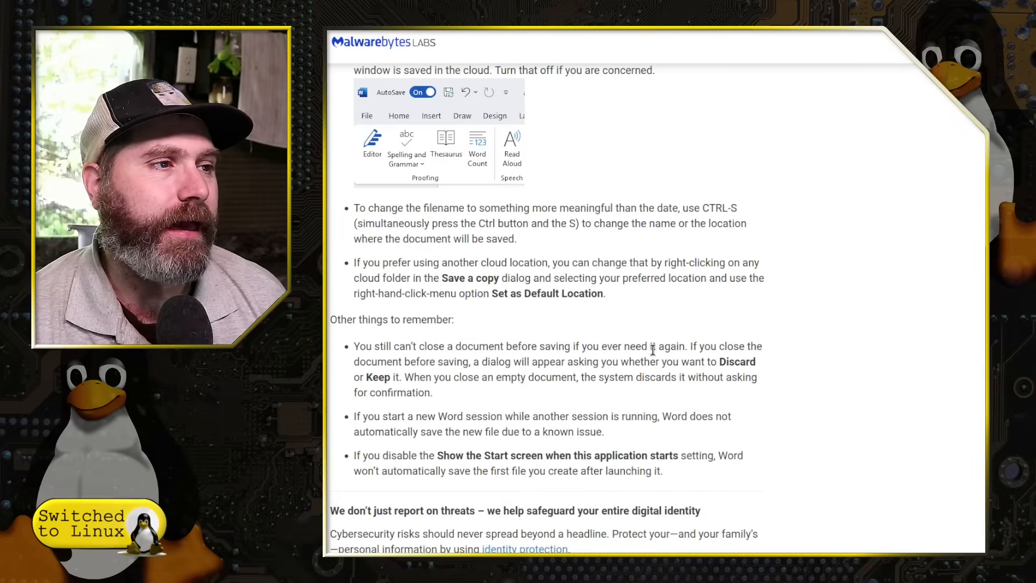
{"action": "scroll", "scroll_direction": "down", "scroll_amount": 3}
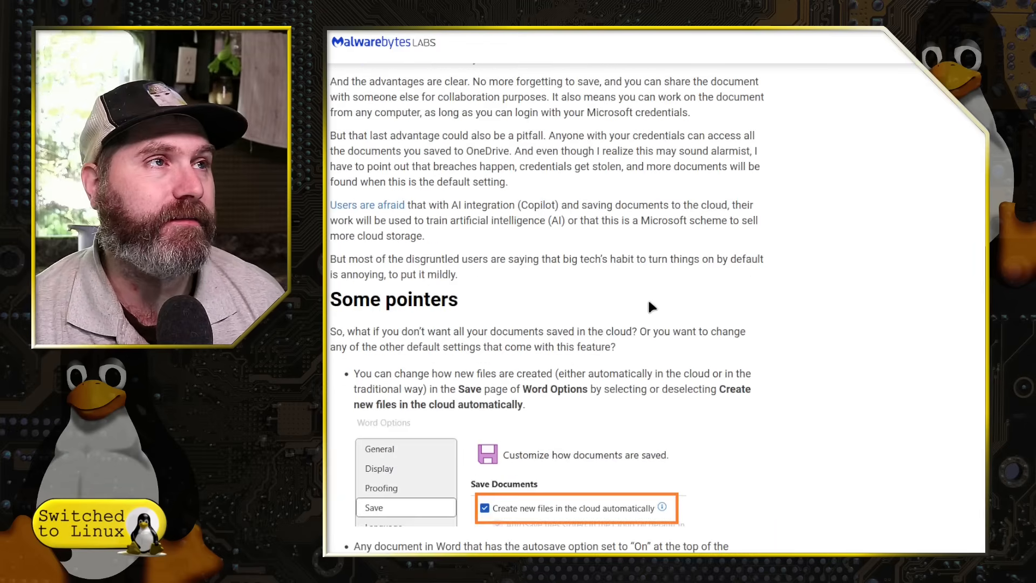
{"action": "scroll", "scroll_direction": "up", "scroll_amount": 3}
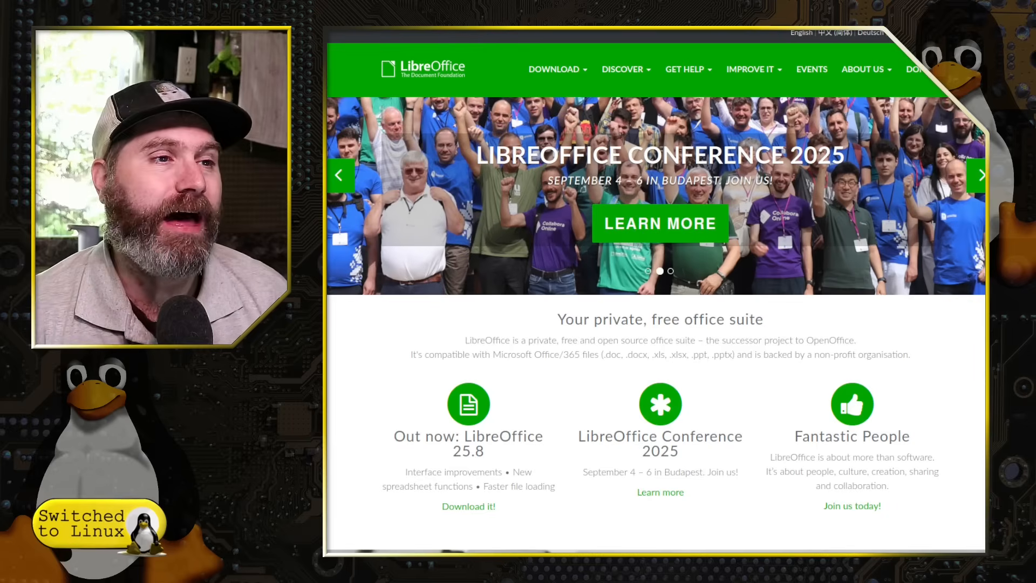
{"action": "left_click", "coordinate": [555, 68]}
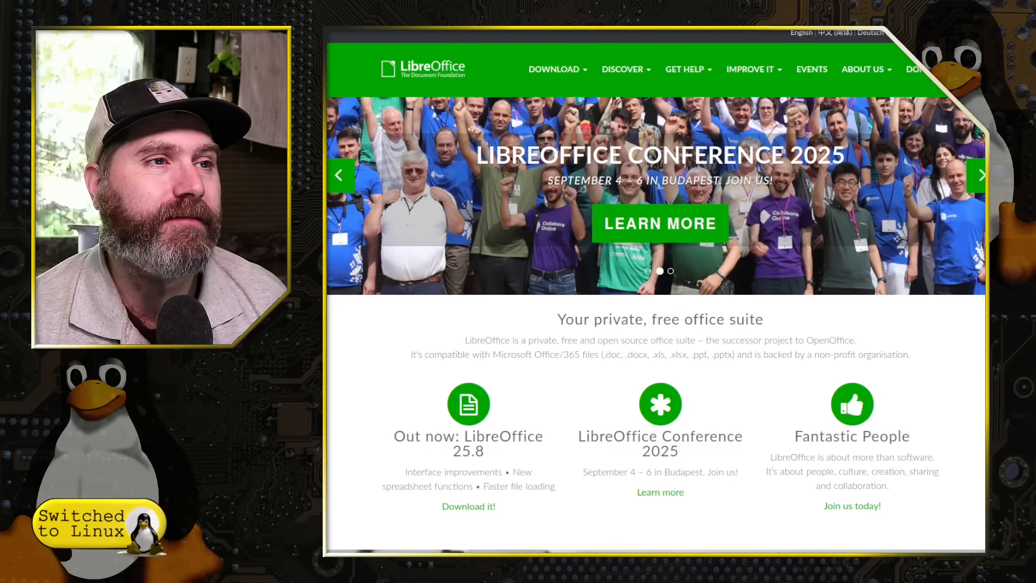
Open the Download page (25.8.1, 25.2.5) and list Flatpak, Snap, AppImage and Online alternatives
{"action": "left_click", "coordinate": [555, 69]}
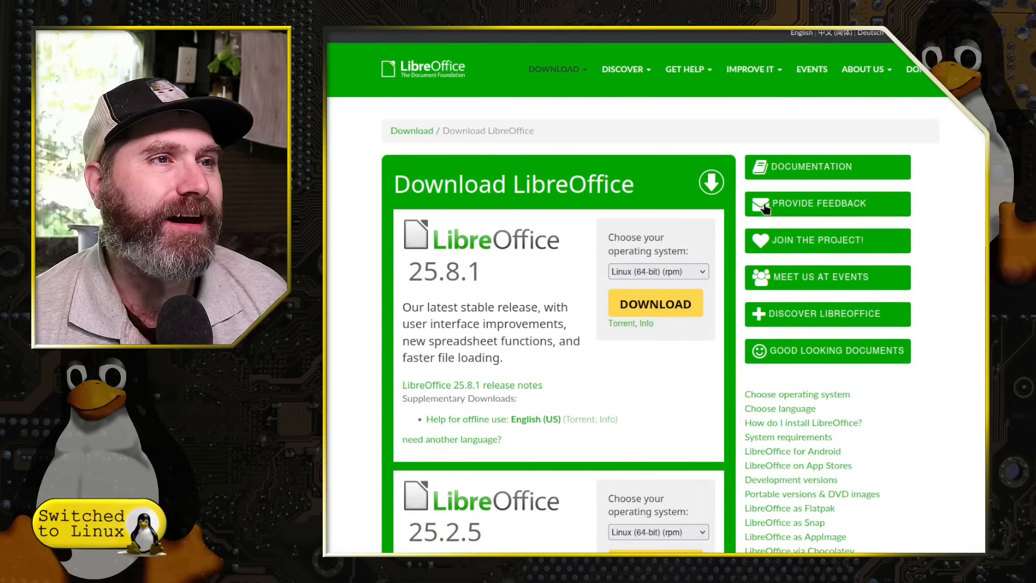
{"action": "mouse_move", "coordinate": [423, 210]}
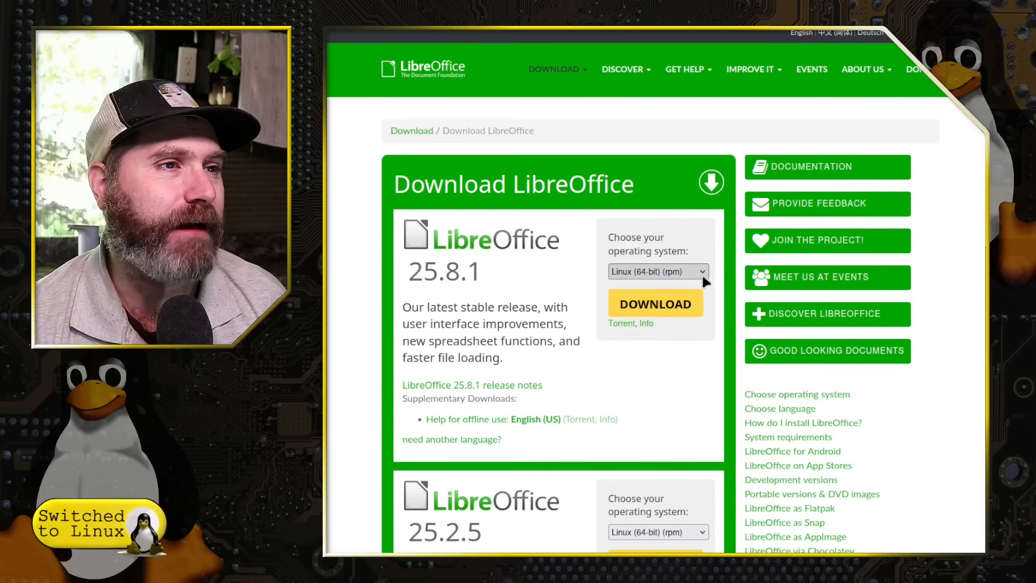
{"action": "scroll", "scroll_direction": "down", "scroll_amount": 3}
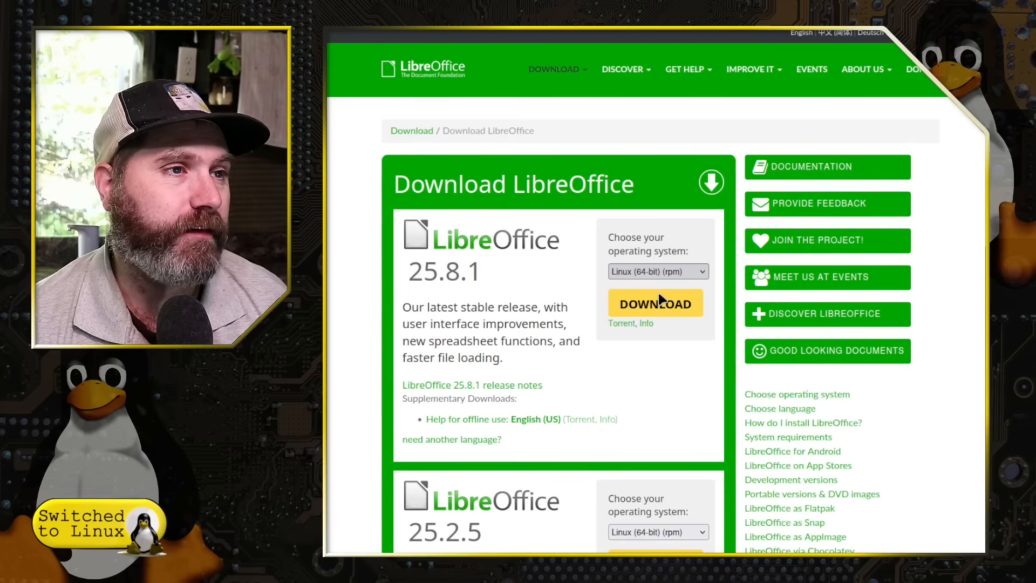
{"action": "mouse_move", "coordinate": [664, 421]}
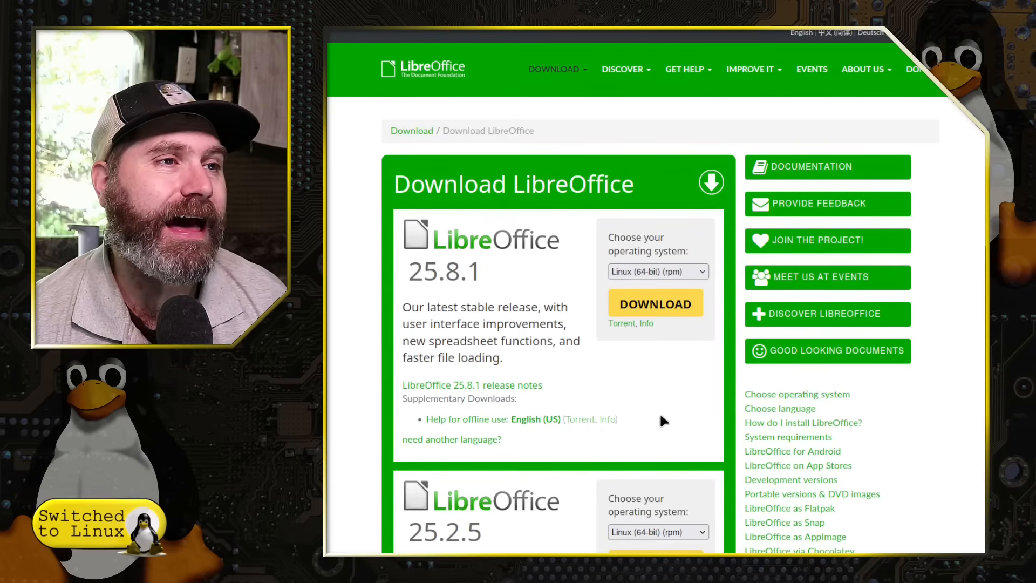
{"action": "scroll", "scroll_direction": "down", "scroll_amount": 3}
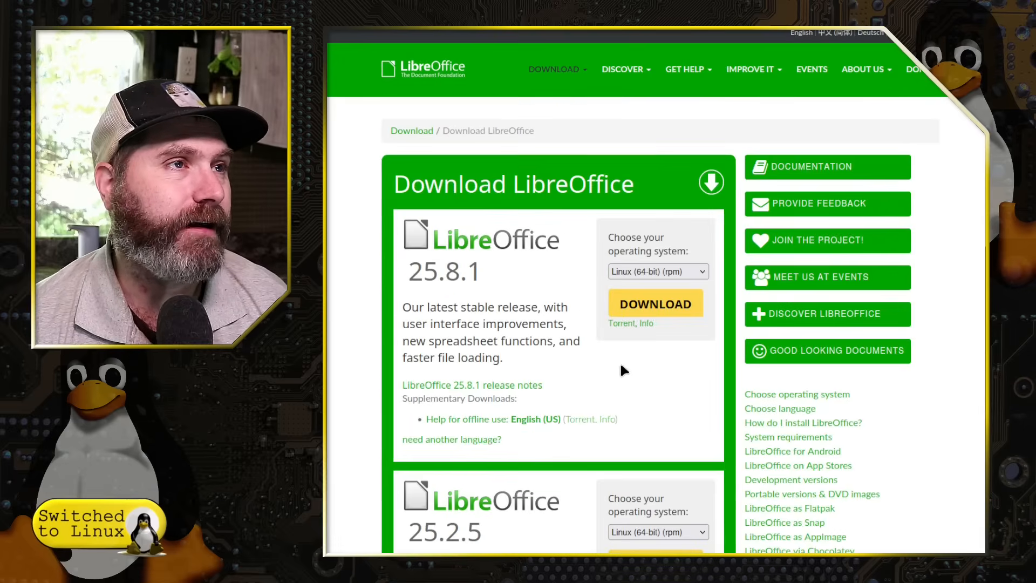
{"action": "left_click", "coordinate": [554, 68]}
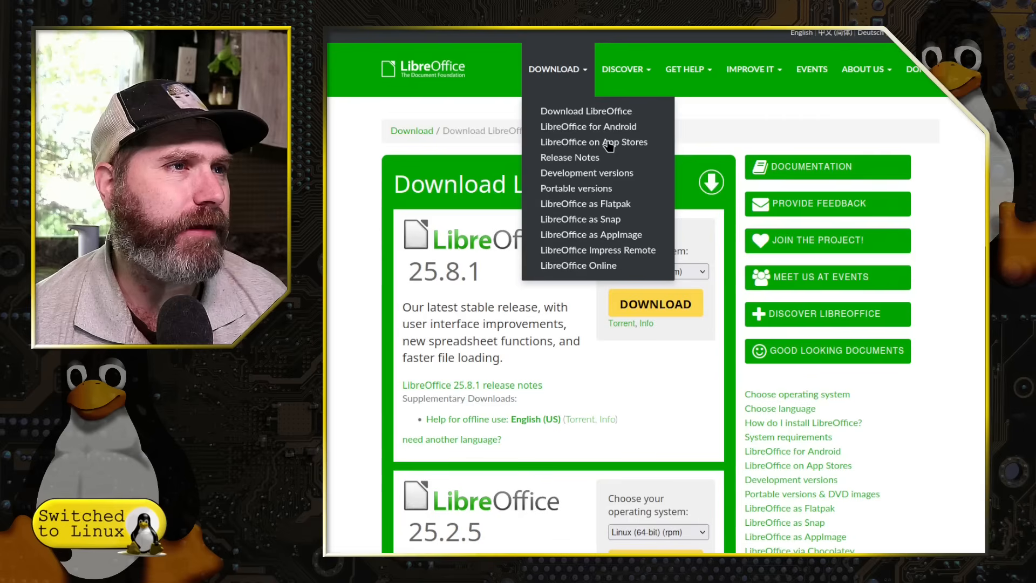
{"action": "mouse_move", "coordinate": [617, 238]}
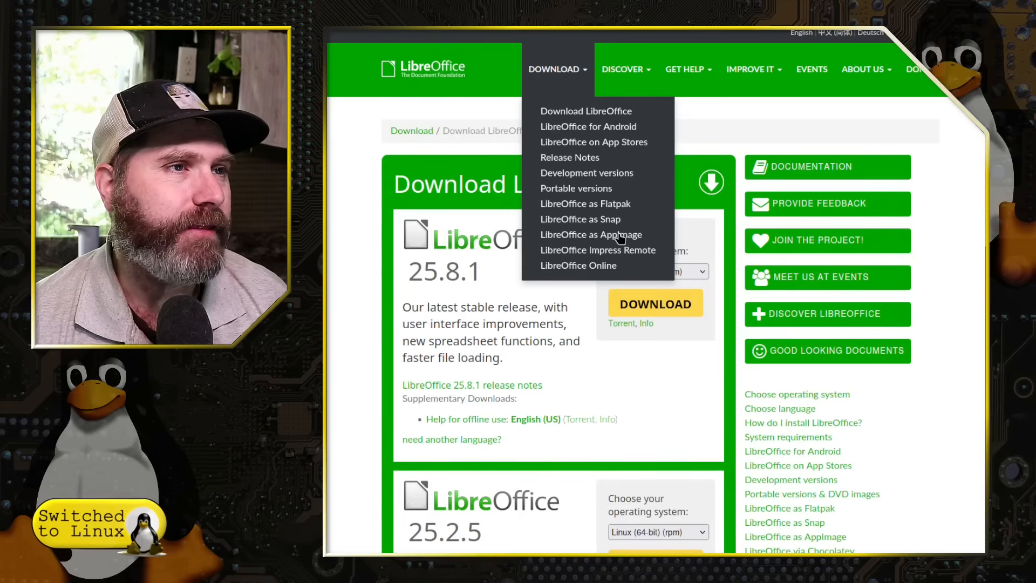
{"action": "mouse_move", "coordinate": [615, 209]}
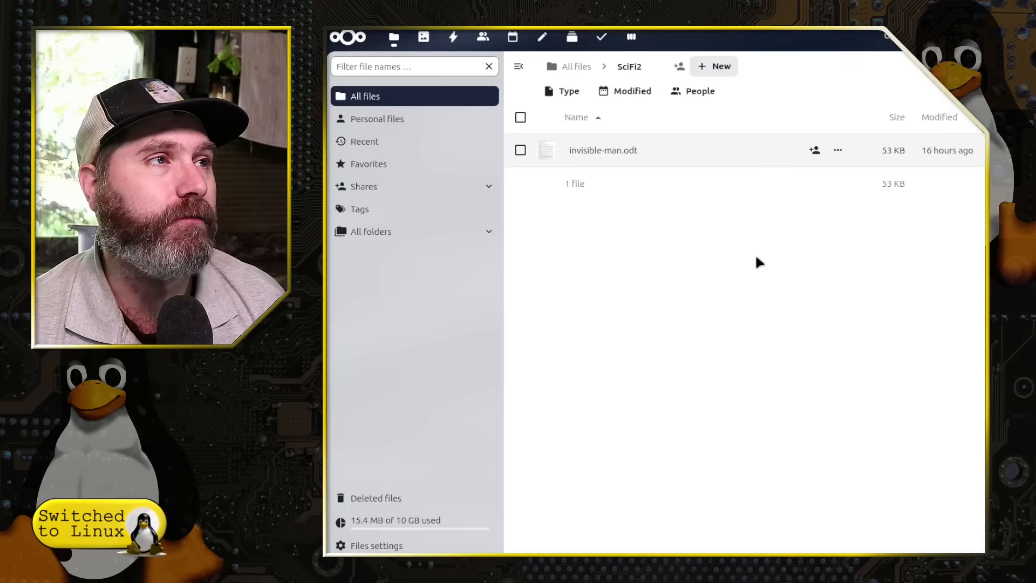
{"action": "mouse_move", "coordinate": [718, 273]}
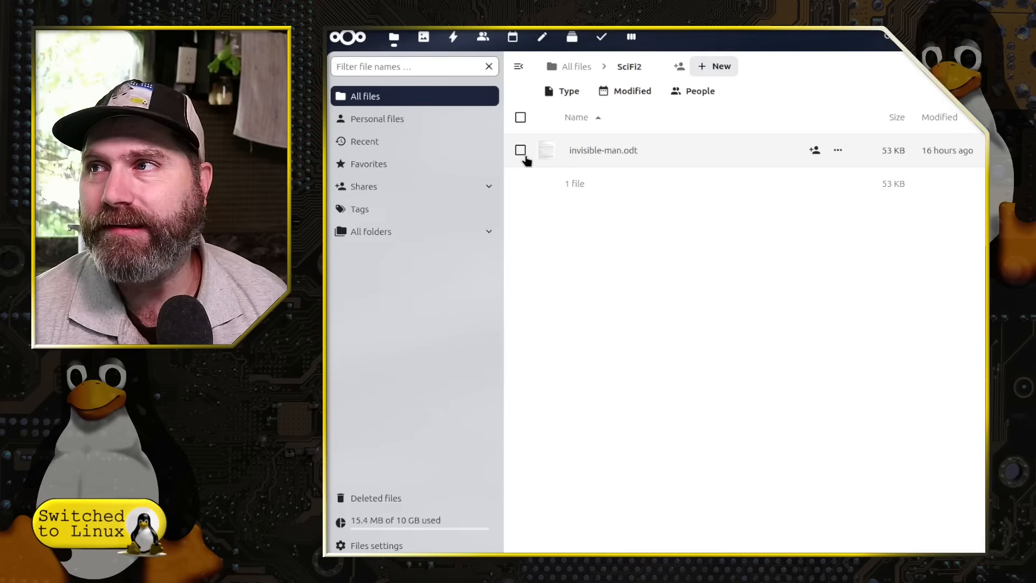
{"action": "mouse_move", "coordinate": [663, 198]}
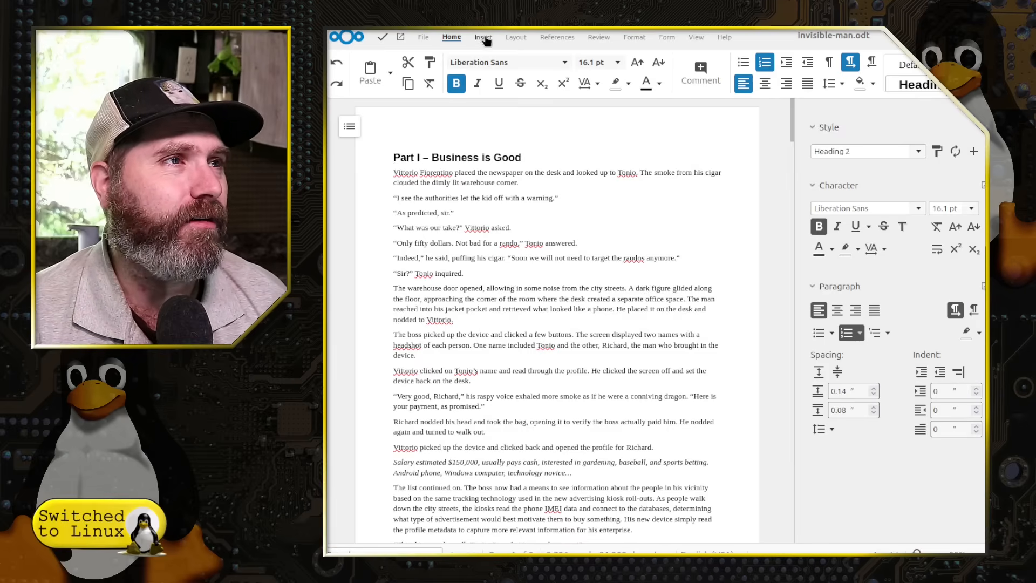
Show invisible-man.odt's Download formats: ODT, RTF, DOCX, DOC, EPUB, PDF and HTML
{"action": "left_click", "coordinate": [423, 37]}
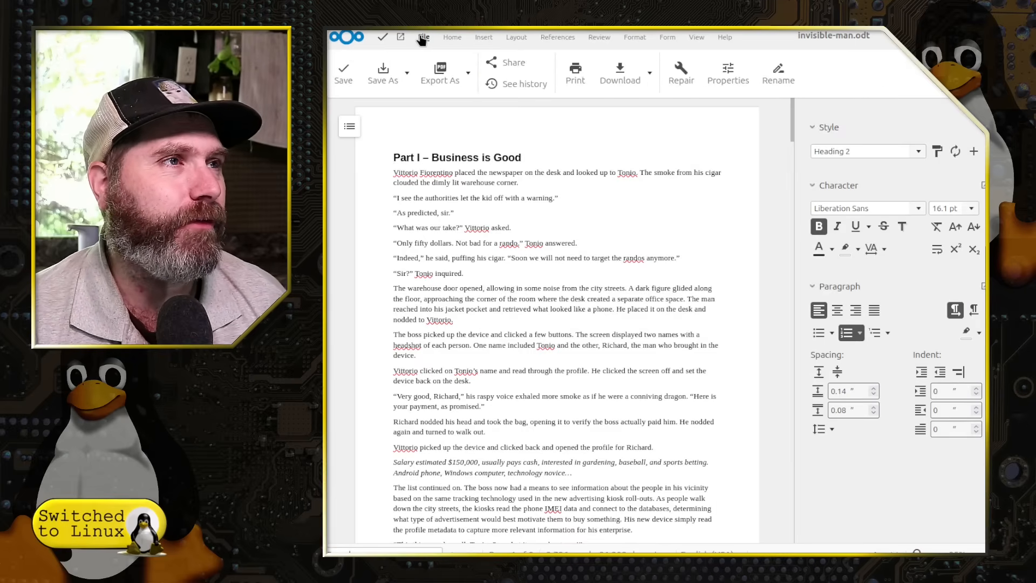
{"action": "left_click", "coordinate": [620, 72]}
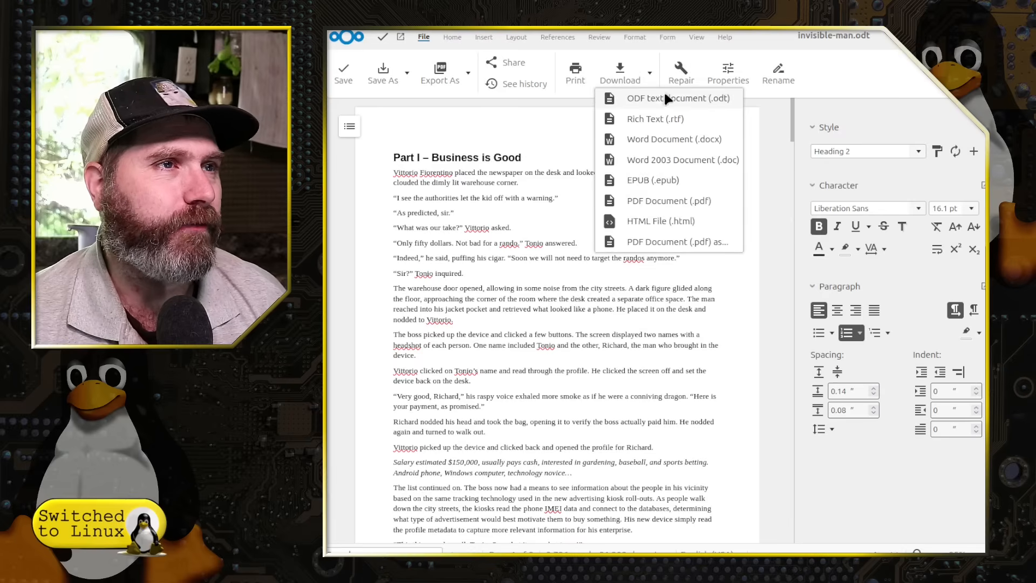
{"action": "mouse_move", "coordinate": [669, 105]}
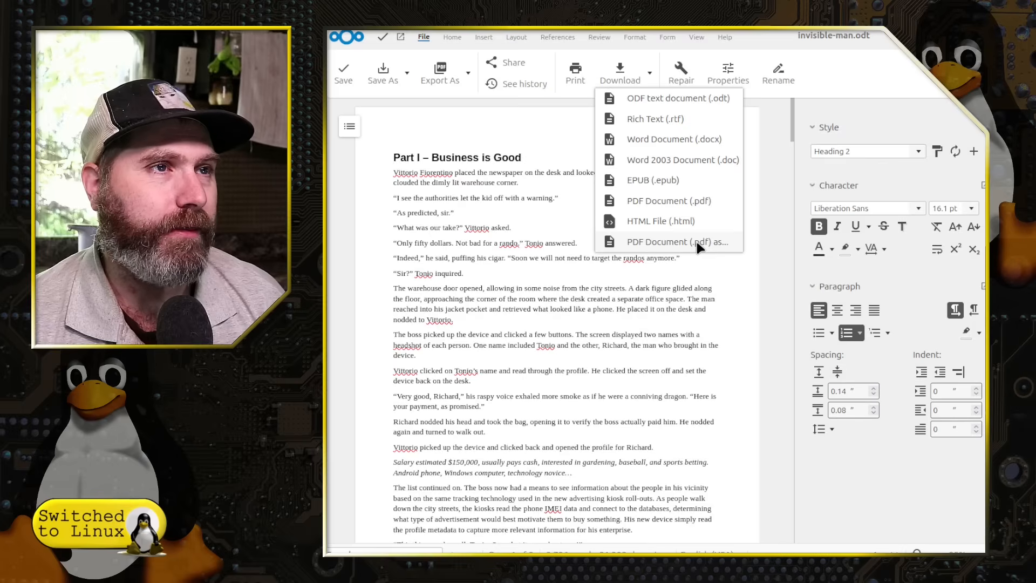
{"action": "mouse_move", "coordinate": [680, 240]}
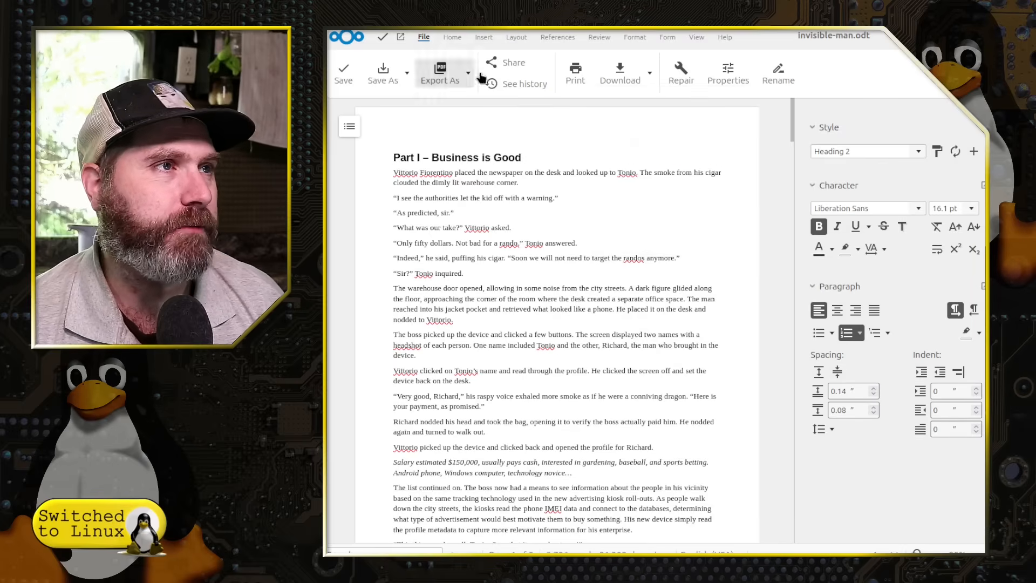
{"action": "scroll", "scroll_direction": "down", "scroll_amount": 3}
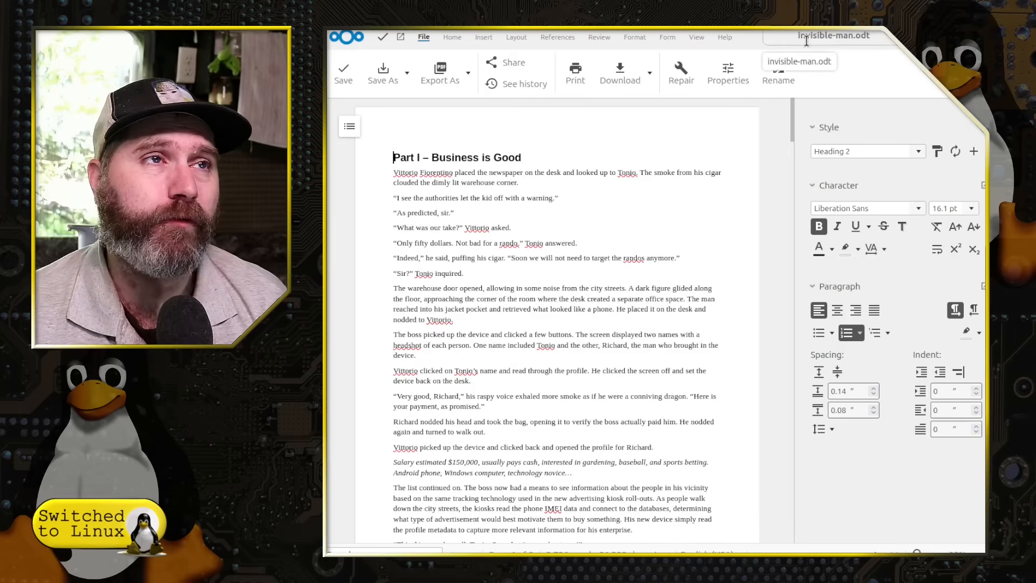
{"action": "scroll", "scroll_direction": "down", "scroll_amount": 3}
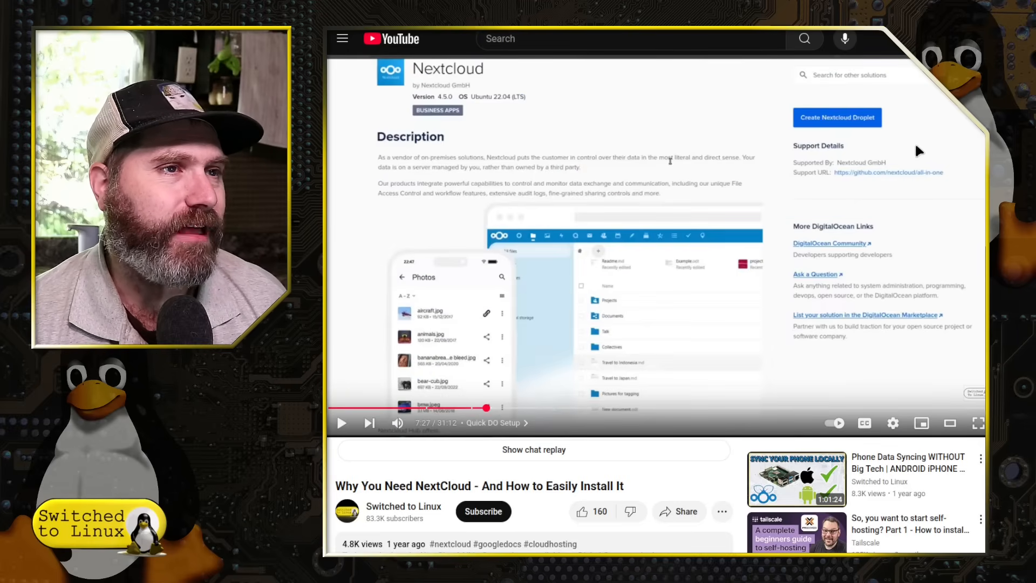
{"action": "mouse_move", "coordinate": [846, 238]}
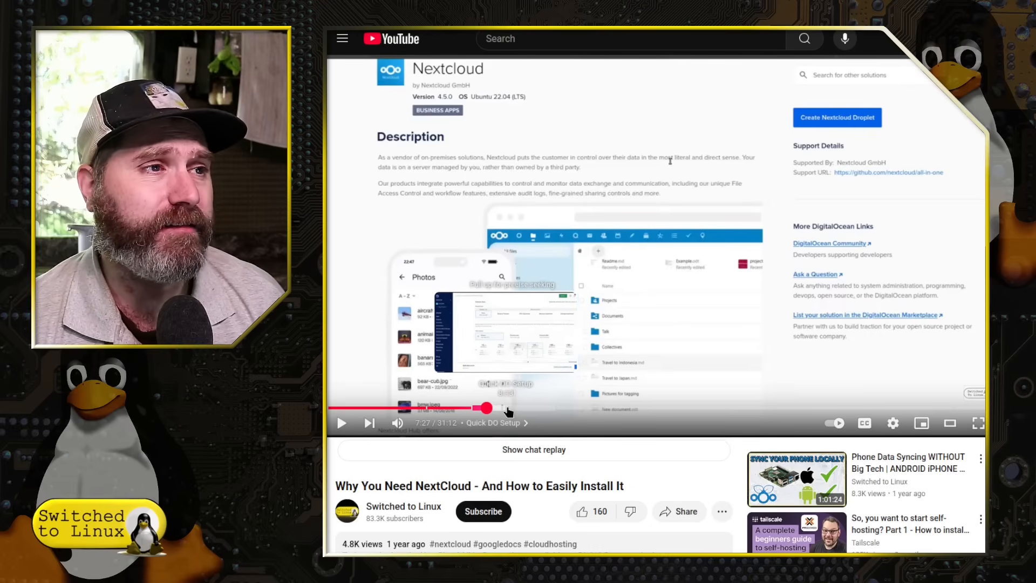
Skip the video from 7:27 to 8:31, reaching DigitalOcean droplet plan selection
{"action": "left_click_drag", "start_coordinate": [486, 408], "coordinate": [509, 408]}
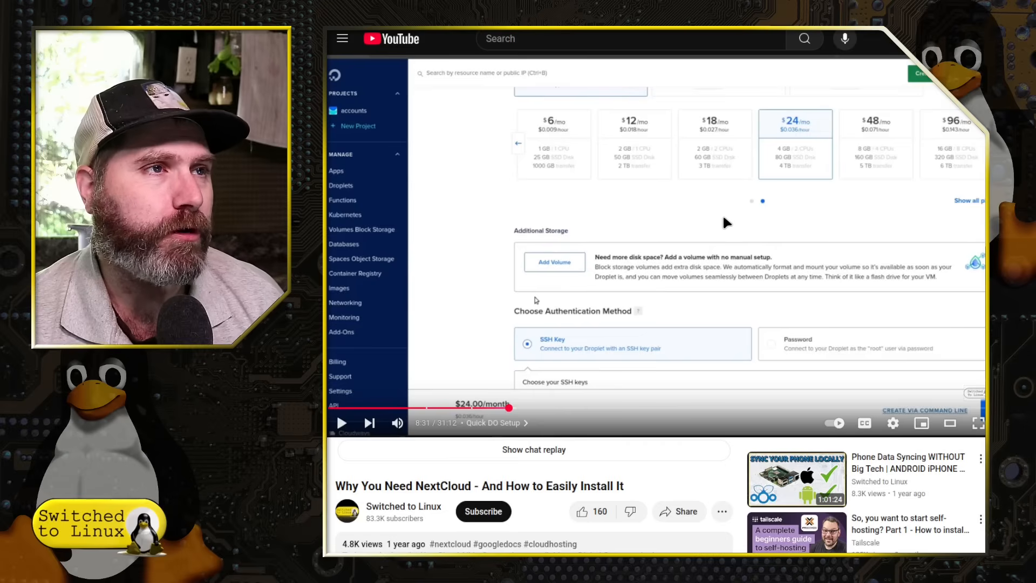
{"action": "mouse_move", "coordinate": [606, 150]}
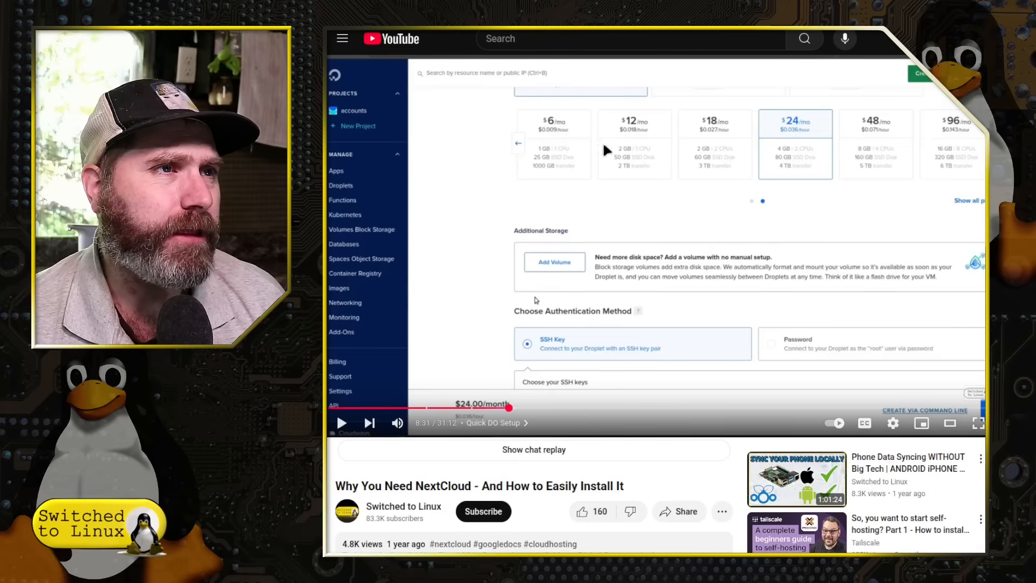
{"action": "mouse_move", "coordinate": [628, 112]}
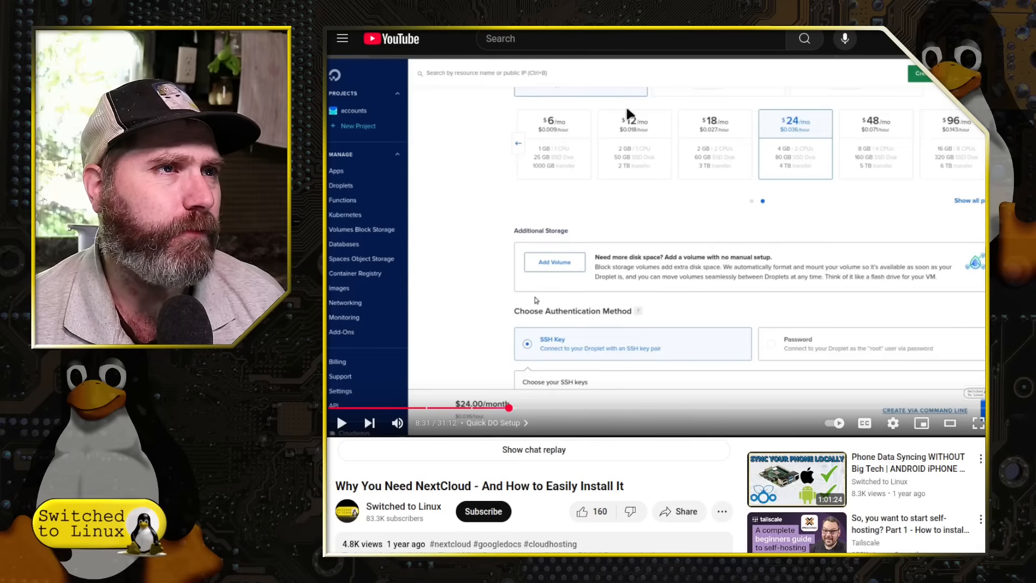
{"action": "mouse_move", "coordinate": [641, 129]}
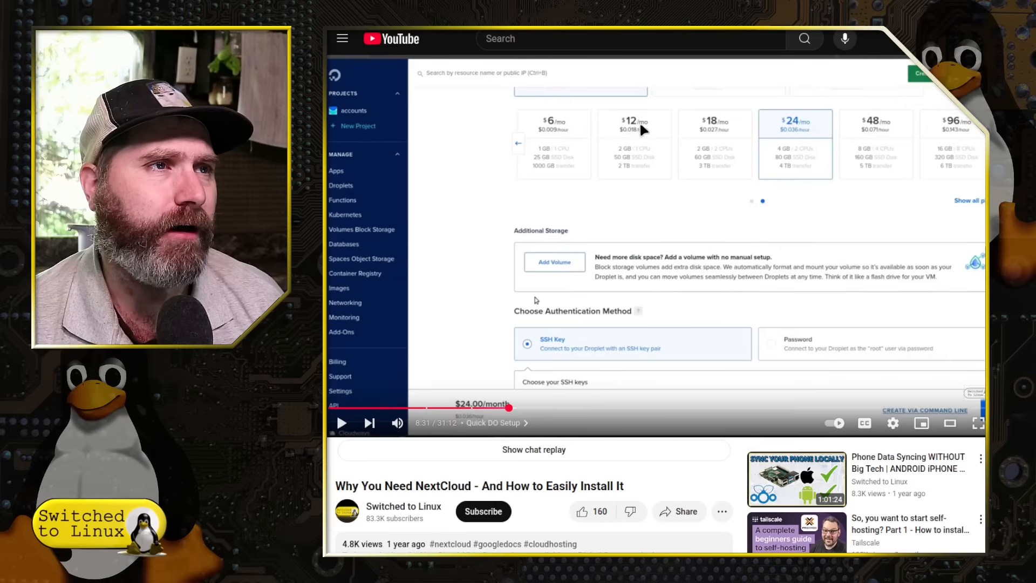
{"action": "mouse_move", "coordinate": [721, 151]}
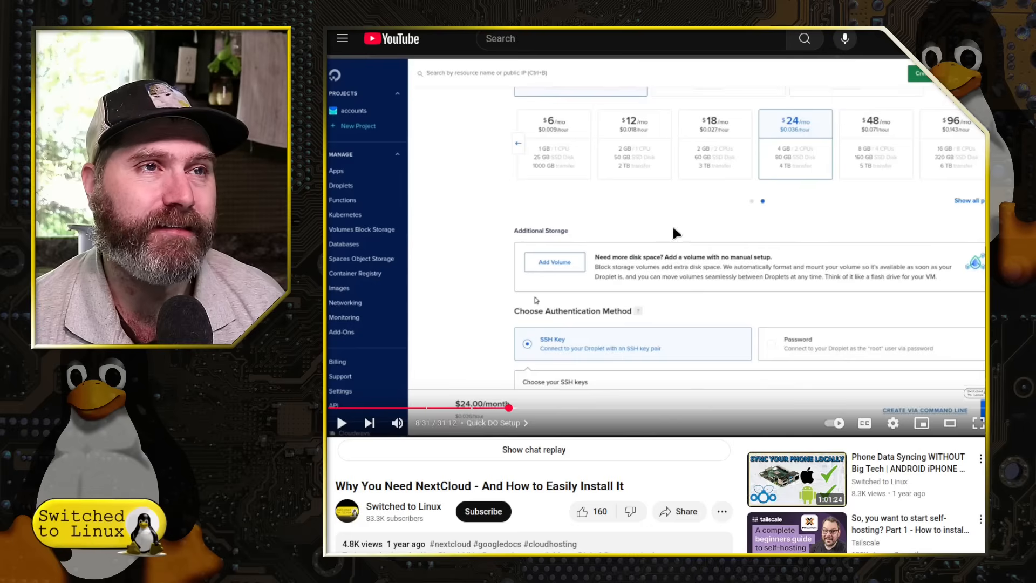
Skip the video ahead to the DNS zone records for nextcloud.switchedtolinux.com
{"action": "left_click_drag", "start_coordinate": [507, 408], "coordinate": [534, 408]}
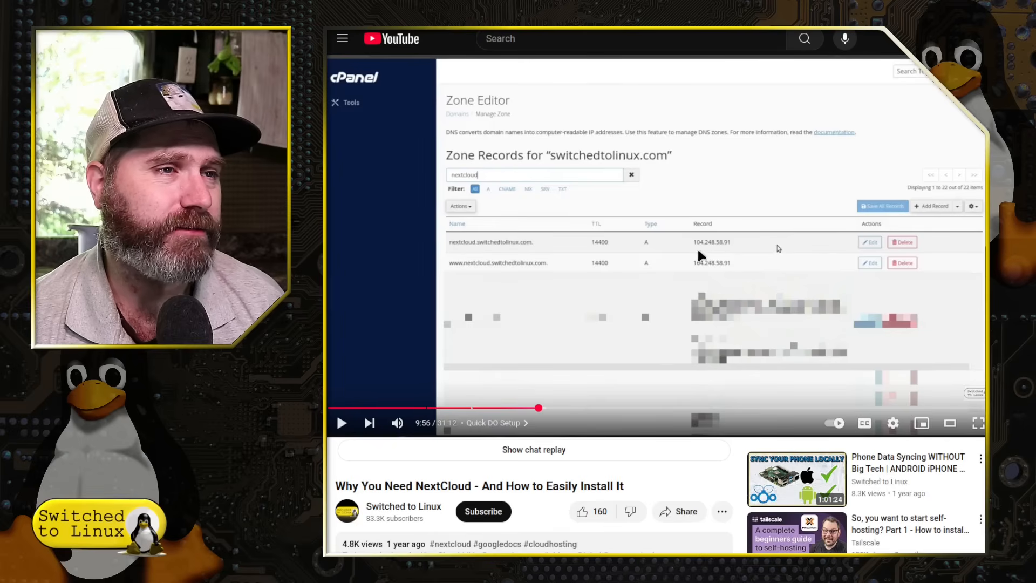
{"action": "mouse_move", "coordinate": [551, 405]}
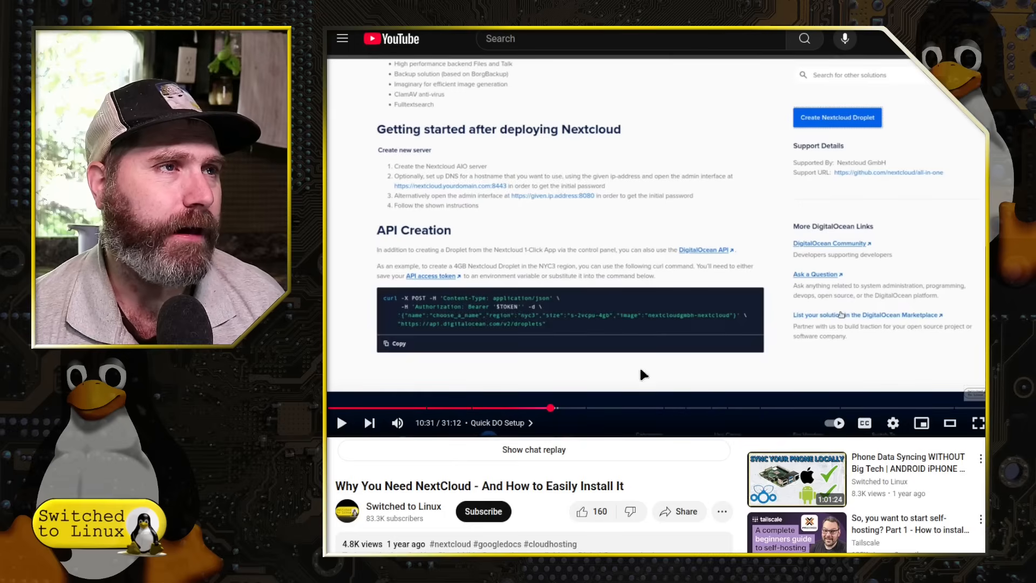
{"action": "mouse_move", "coordinate": [561, 408]}
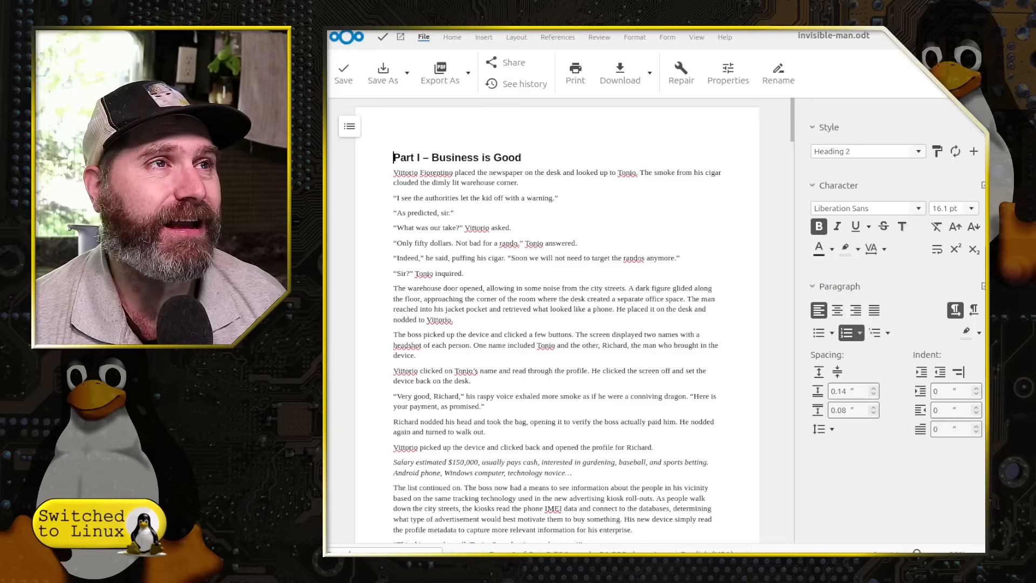
Scroll invisible-man.odt past the opening section into the bus-stop scene
{"action": "scroll", "scroll_direction": "down", "scroll_amount": 3}
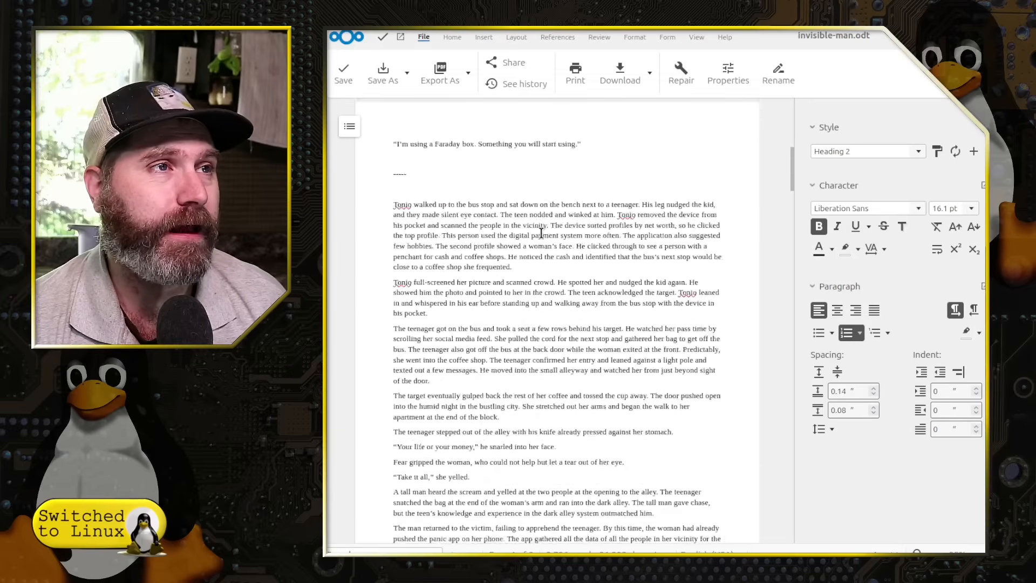